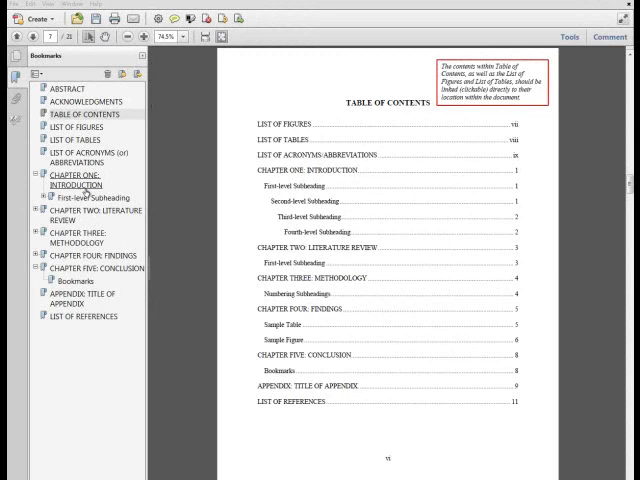
# - Jump via bookmarks to Chapter One, Two: Literature Review, Four: Findings, then Five: Conclusion
pyautogui.click(72, 180)
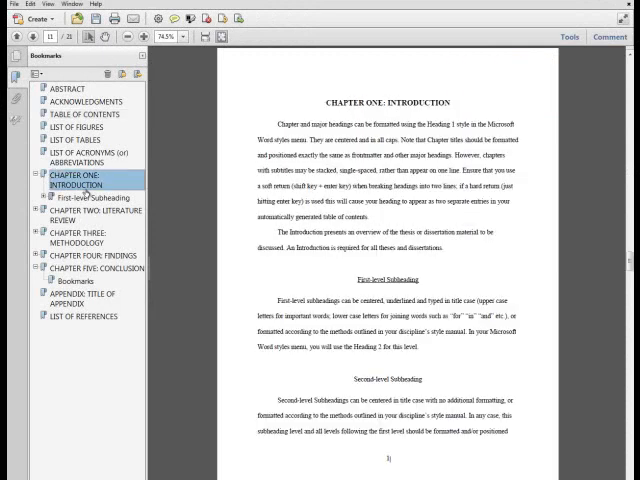
pyautogui.click(96, 212)
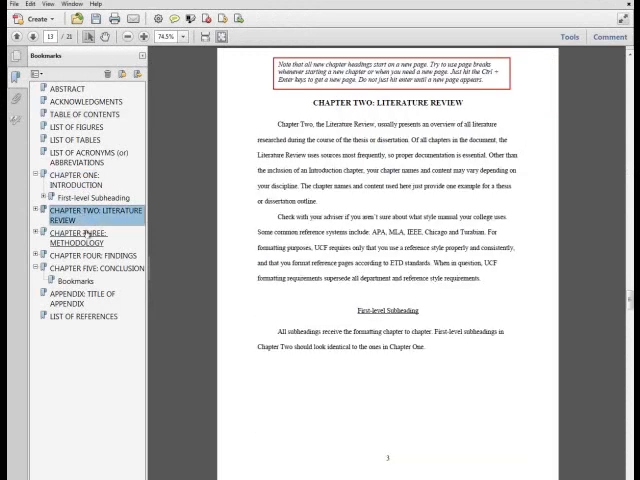
pyautogui.click(88, 256)
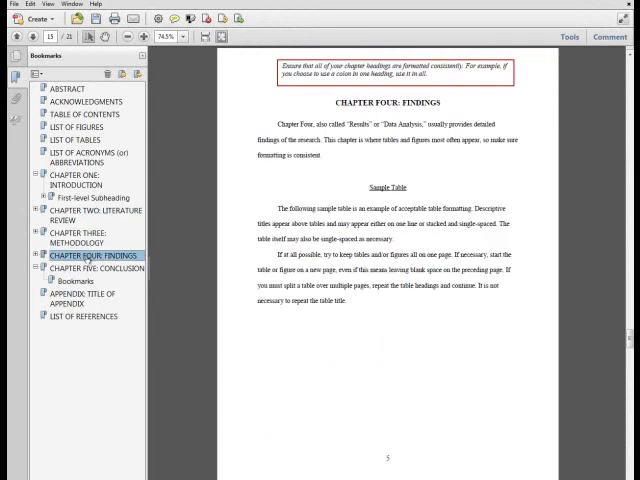
pyautogui.click(100, 268)
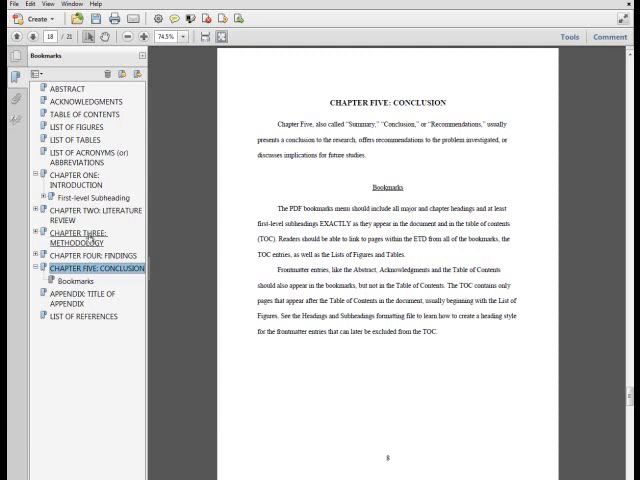
# - Jump back to the start of Chapter One: Introduction from its bookmark
pyautogui.click(90, 184)
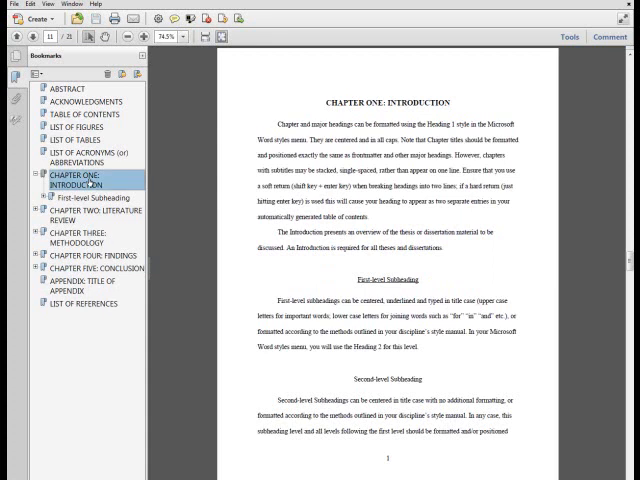